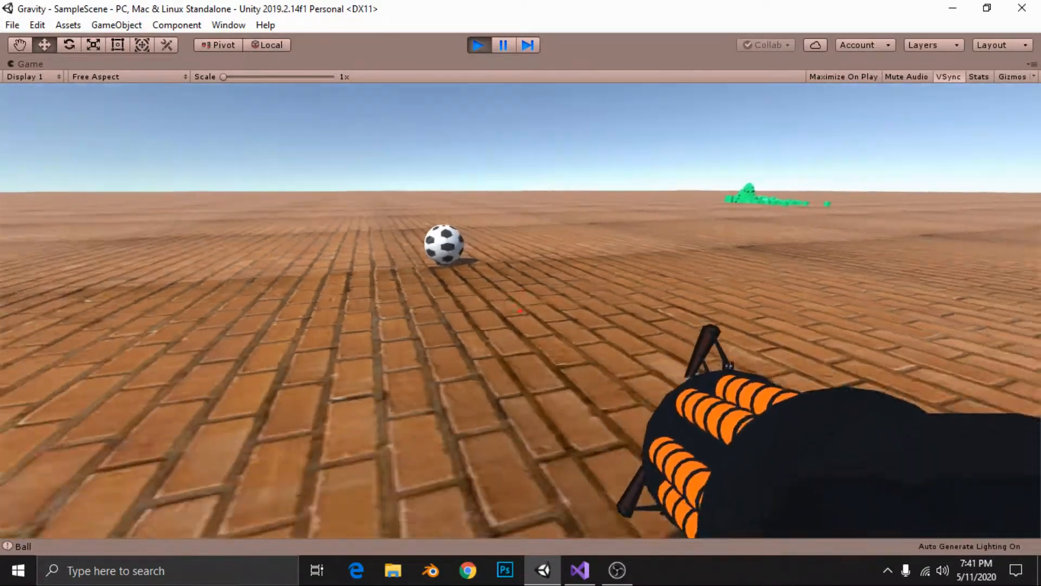
# Step: Check the running game, then select the held object's position expression on line 33
pyautogui.click(579, 571)
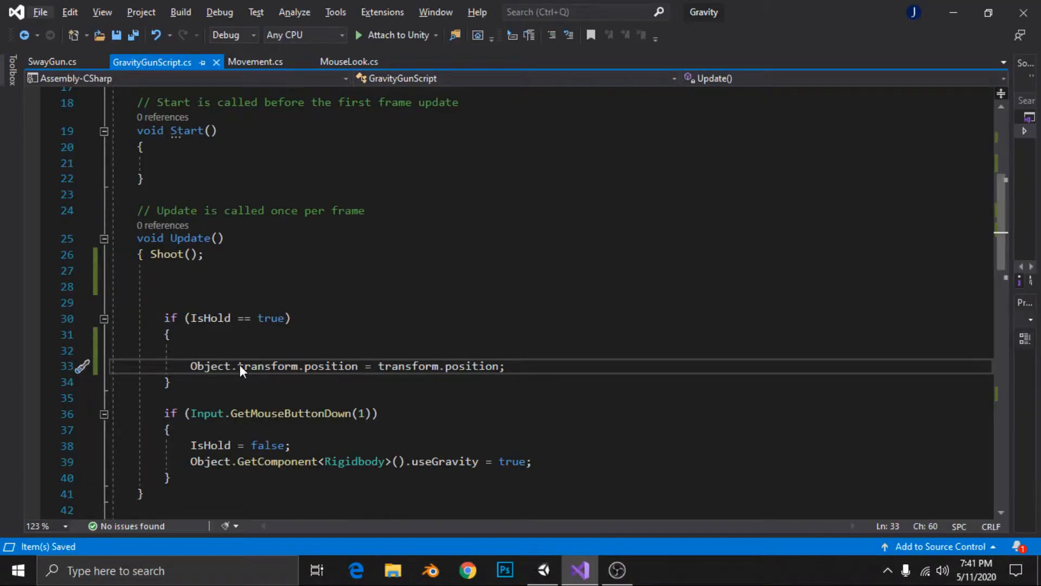
pyautogui.click(542, 570)
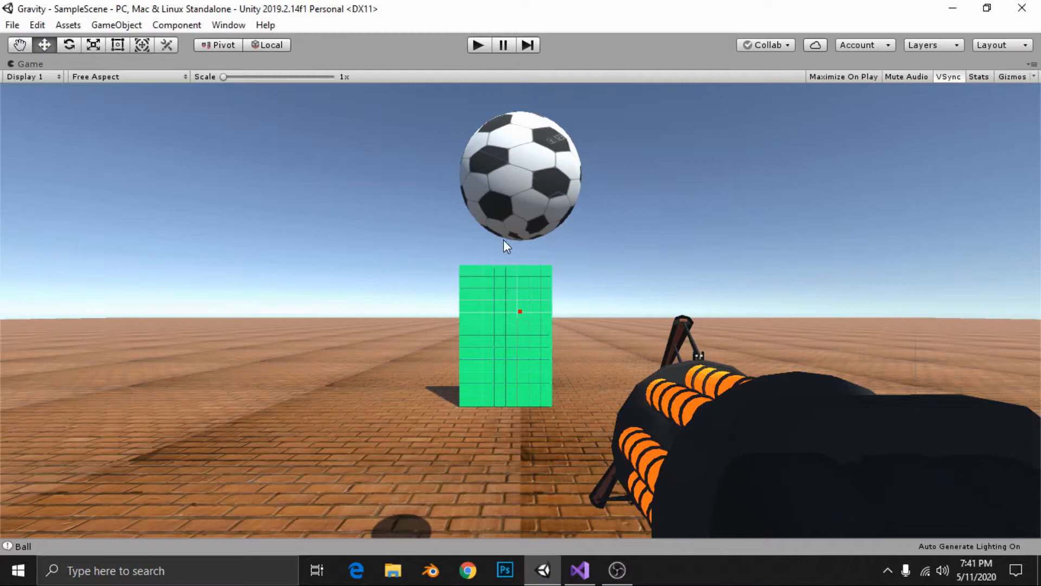
pyautogui.click(579, 569)
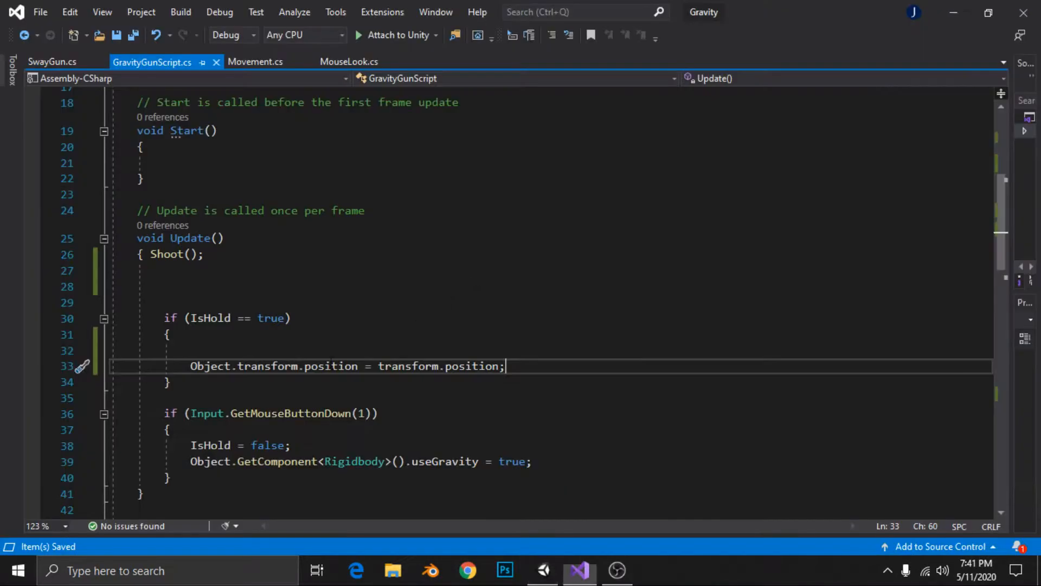
pyautogui.doubleClick(272, 365)
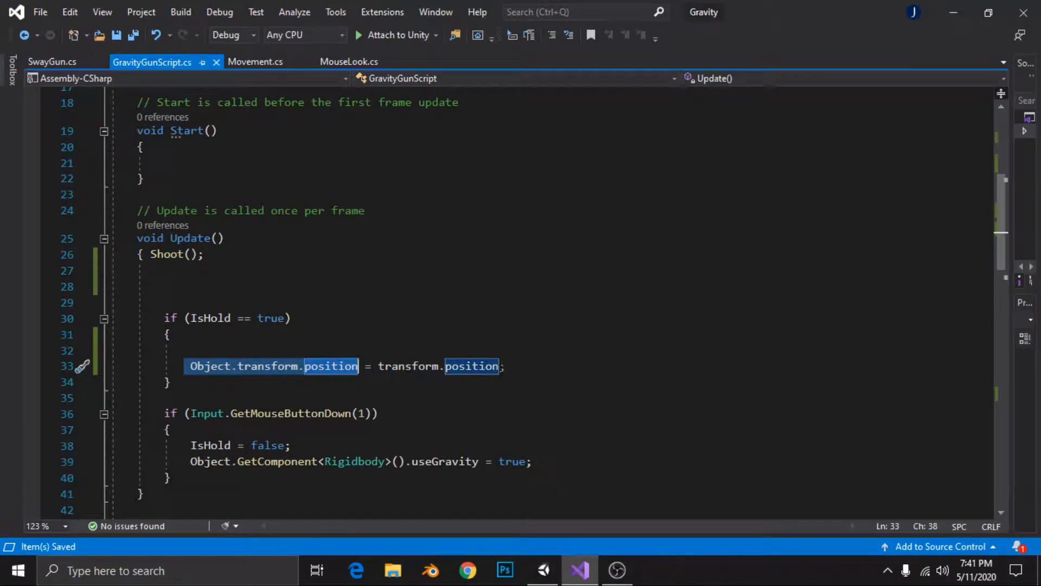
# Step: Select the GravityHolder object in Unity's Hierarchy and return to the gravity gun script
pyautogui.click(542, 570)
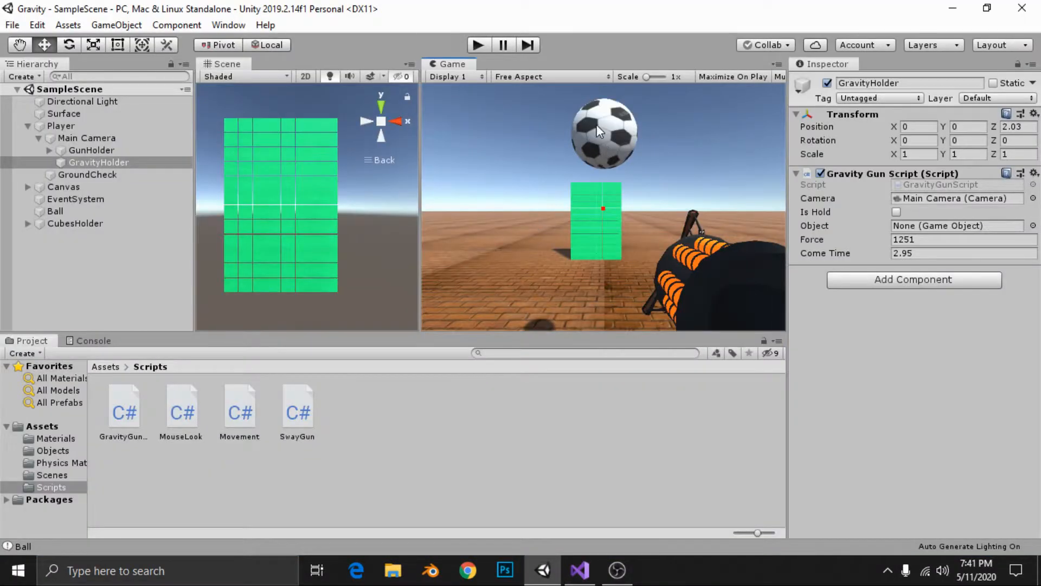
pyautogui.click(98, 161)
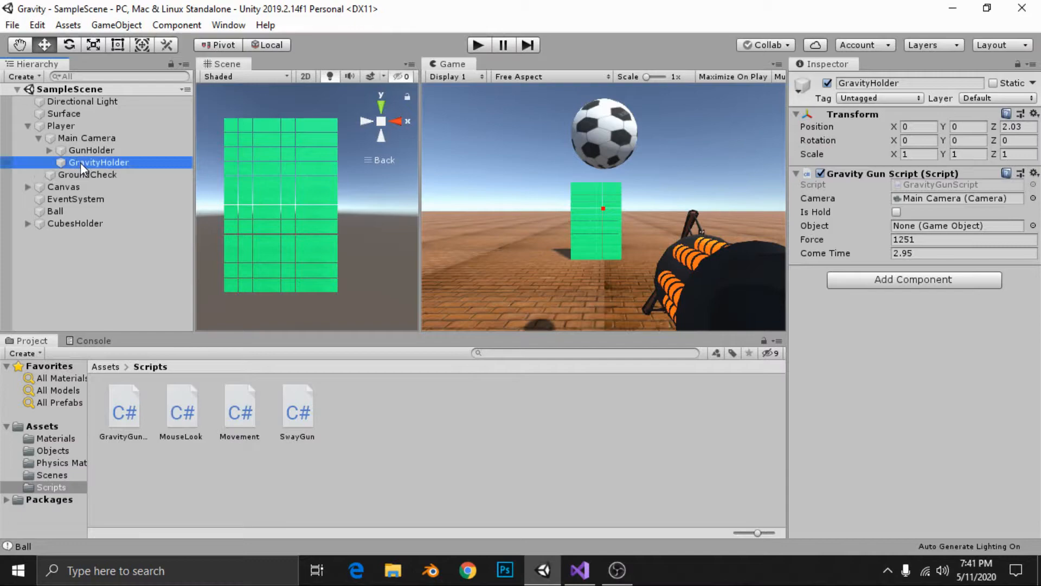
pyautogui.click(381, 121)
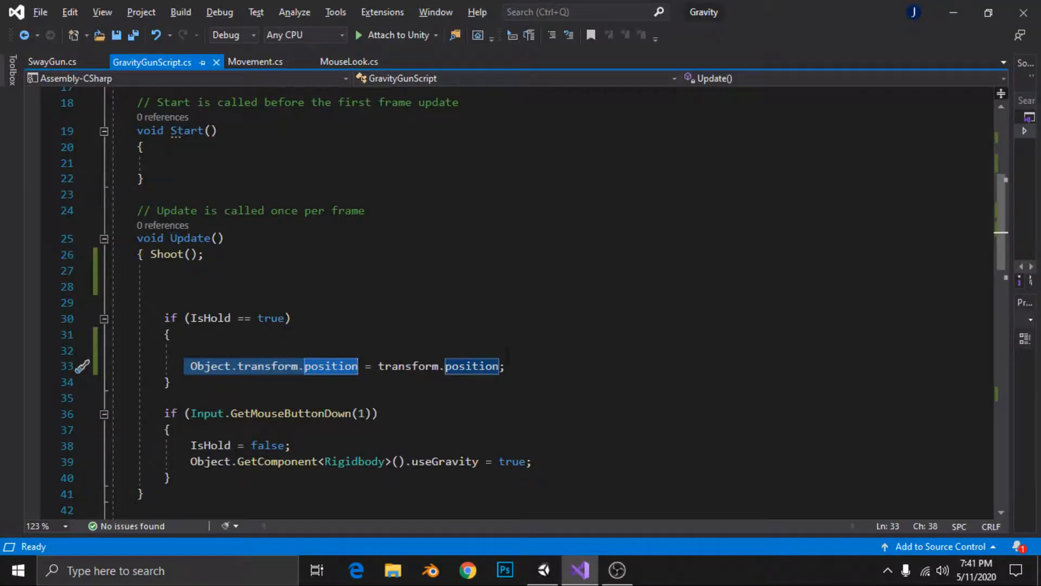
# Step: Replace the holder position with Vector3.SmoothDamp(Object.transform.position, transform.position)
pyautogui.click(415, 366)
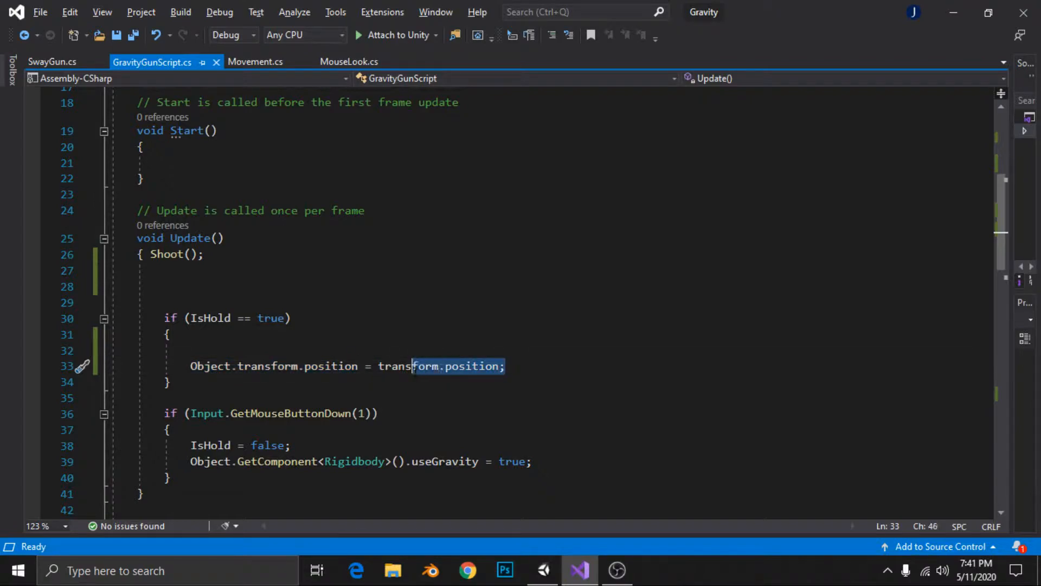
pyautogui.doubleClick(409, 366)
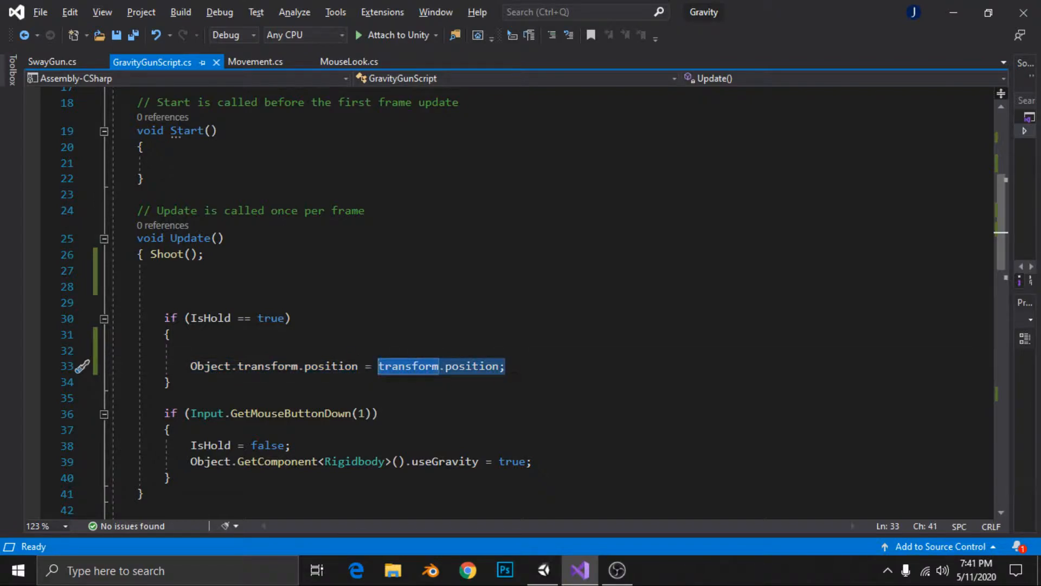
pyautogui.write('Vector3')
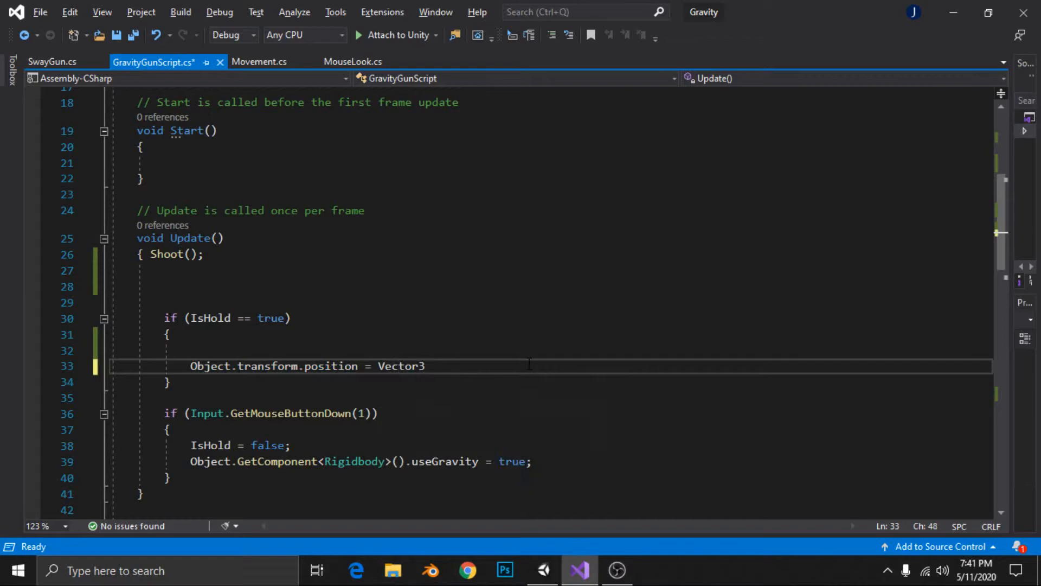
pyautogui.write('.sm')
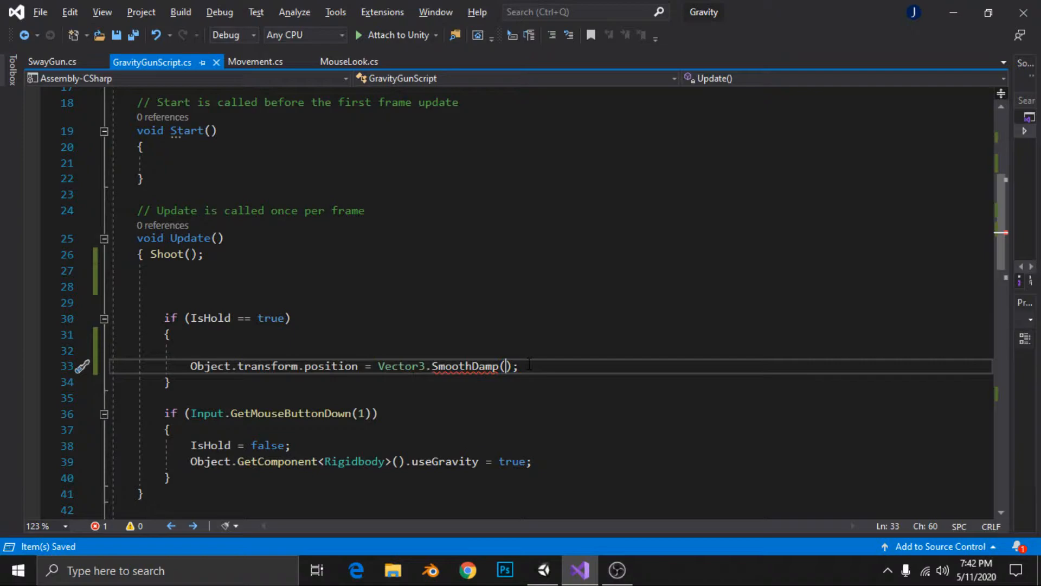
pyautogui.write('trans')
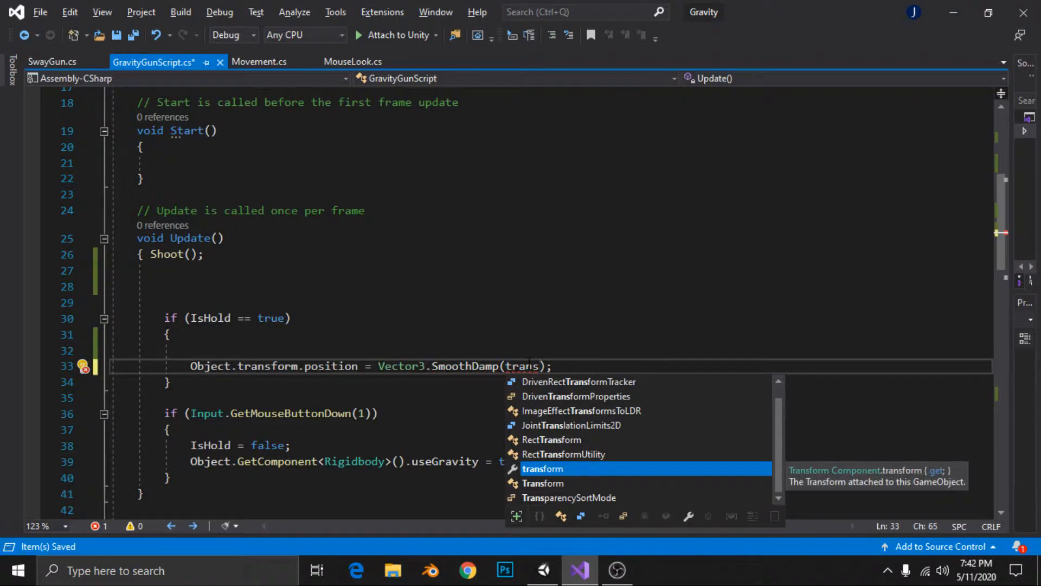
pyautogui.press('backspace')
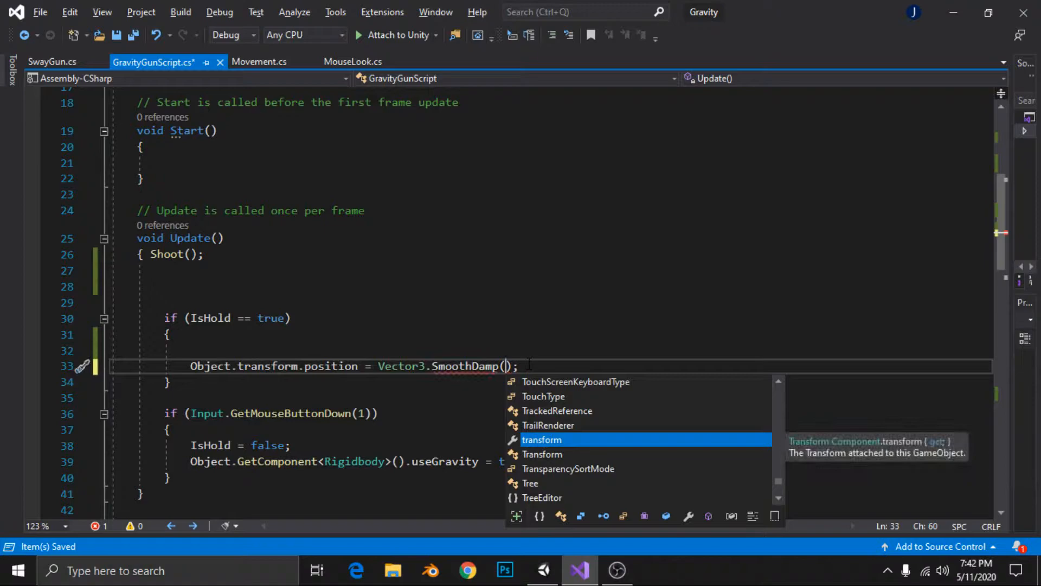
pyautogui.write('object.transform.position,')
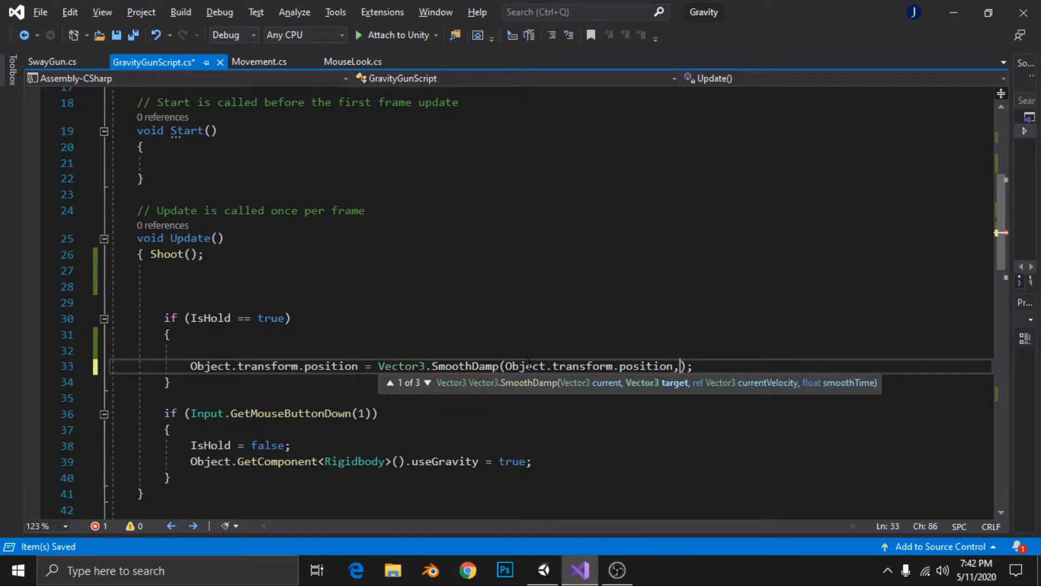
# Step: Check Unity's console error for the incomplete SmoothDamp call and return to the script
pyautogui.click(544, 571)
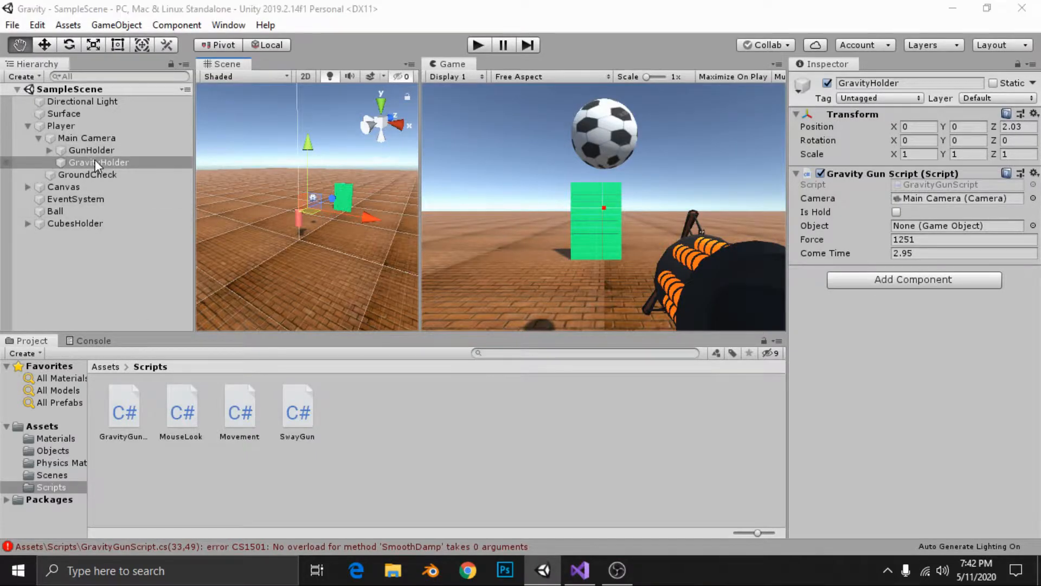
pyautogui.click(578, 570)
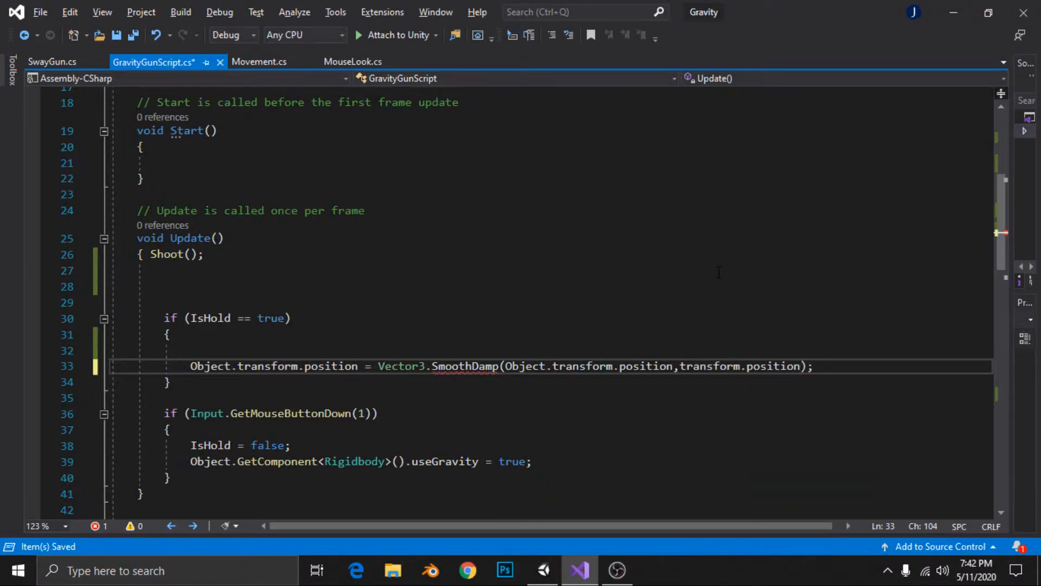
# Step: Add a private Vector3 Velocity field and pass it as SmoothDamp's ref velocity argument
pyautogui.write('ref')
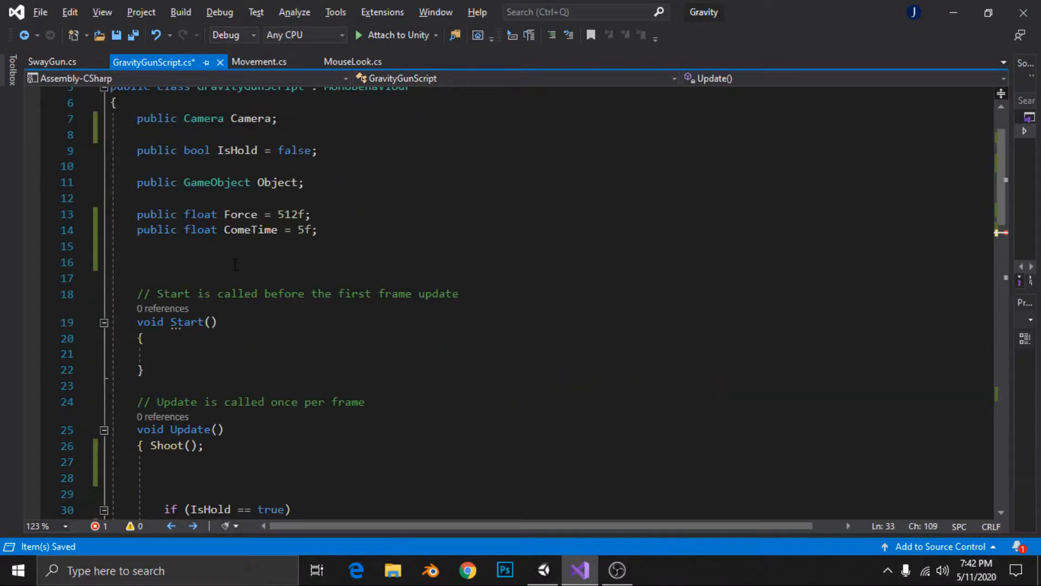
pyautogui.write('private Vector3')
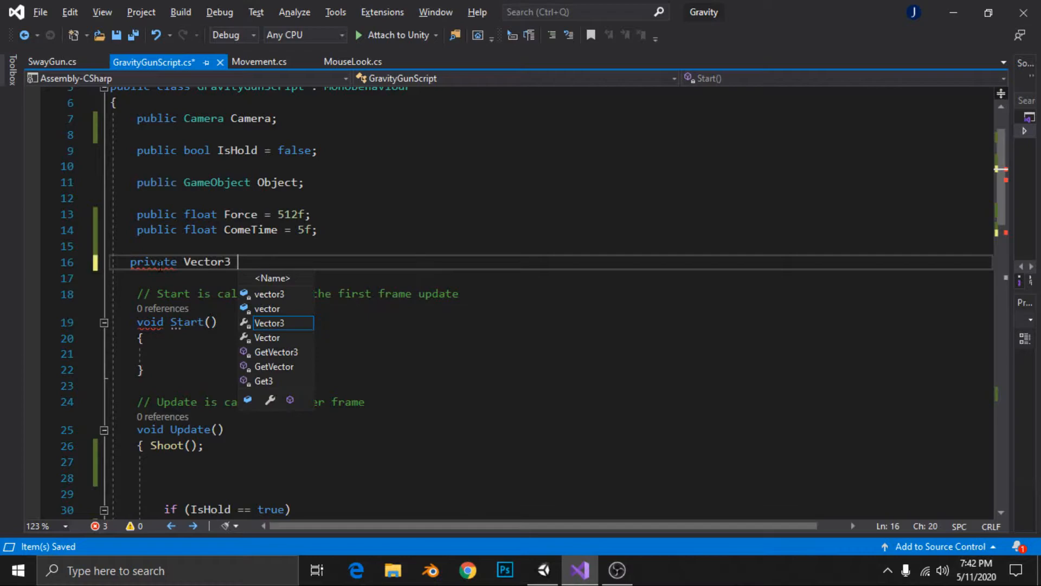
pyautogui.write('Velocity')
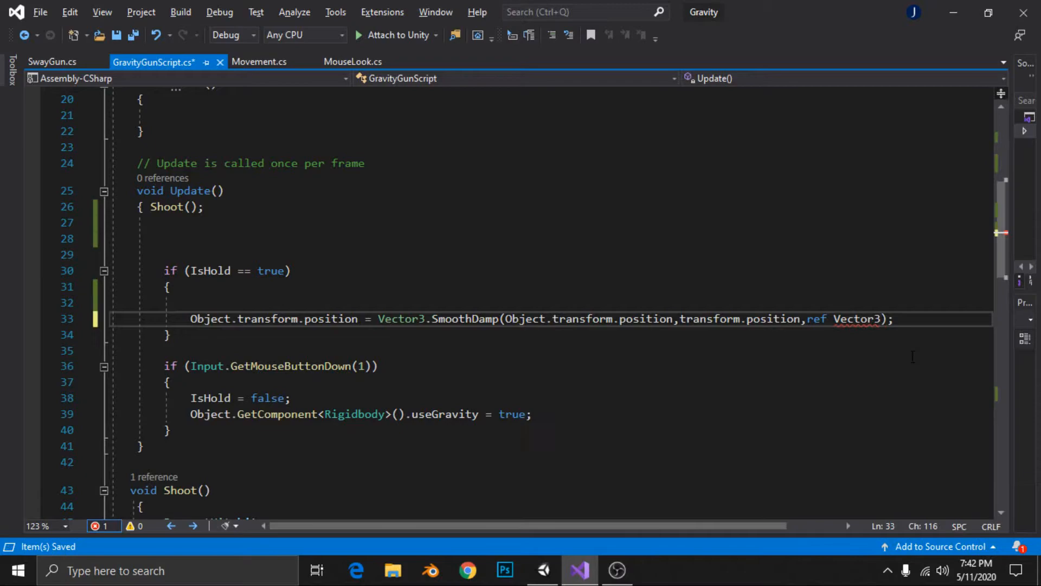
pyautogui.write('vec')
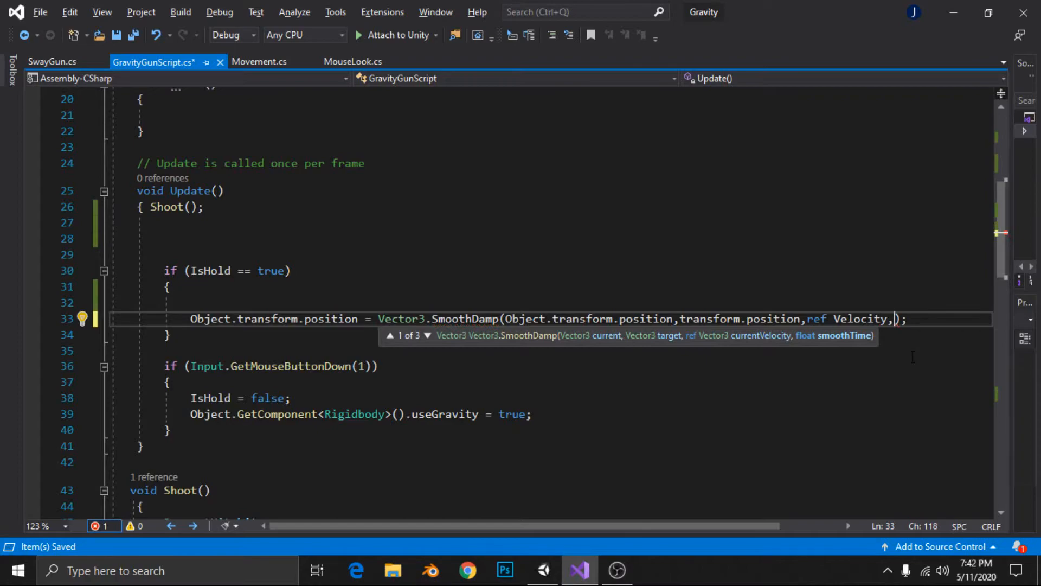
pyautogui.scroll(3)
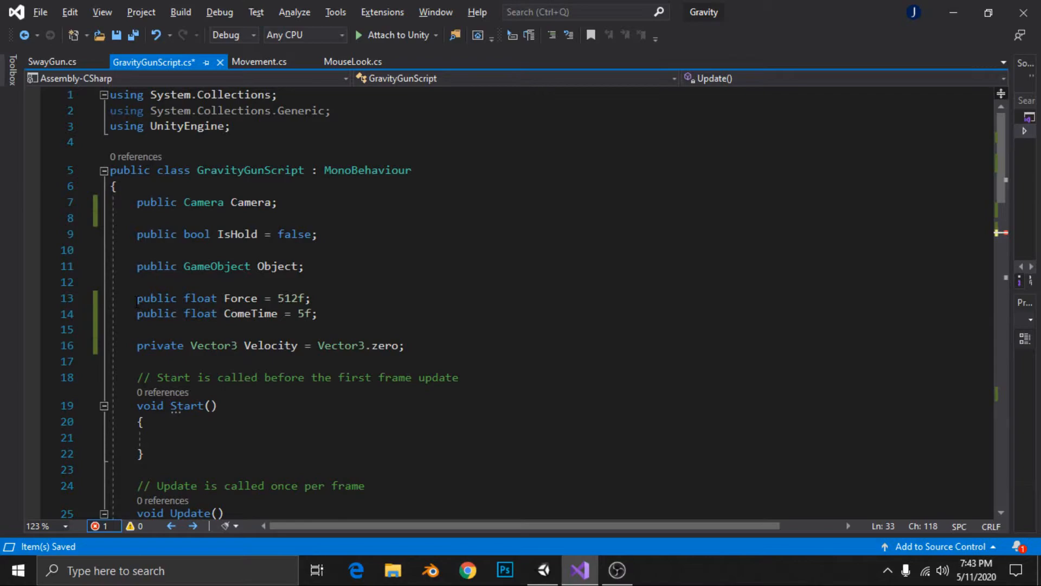
pyautogui.click(310, 313)
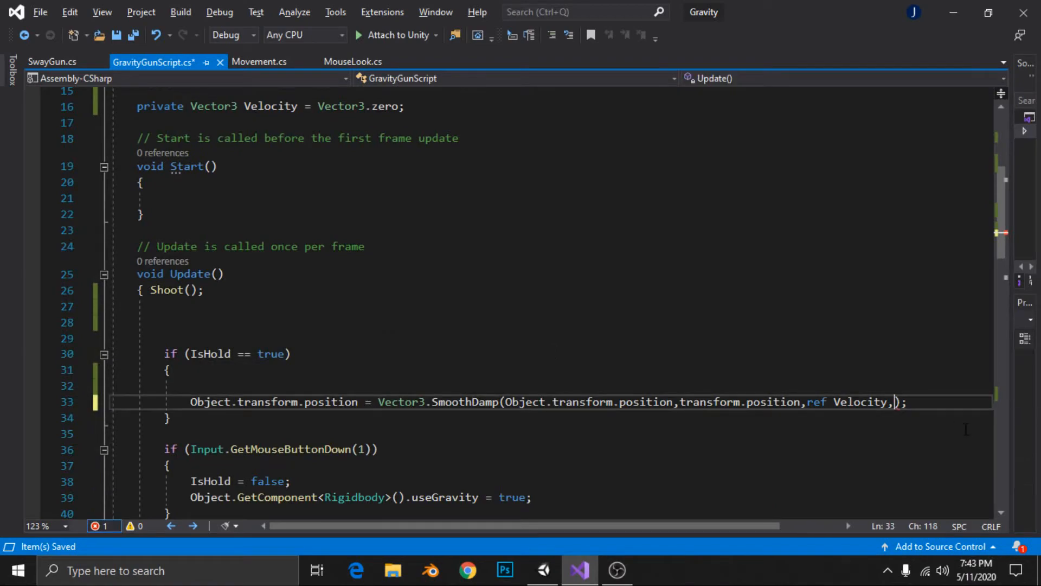
# Step: Use ComeTime*Time as SmoothDamp's smoothing time and head to Unity to test
pyautogui.write('come')
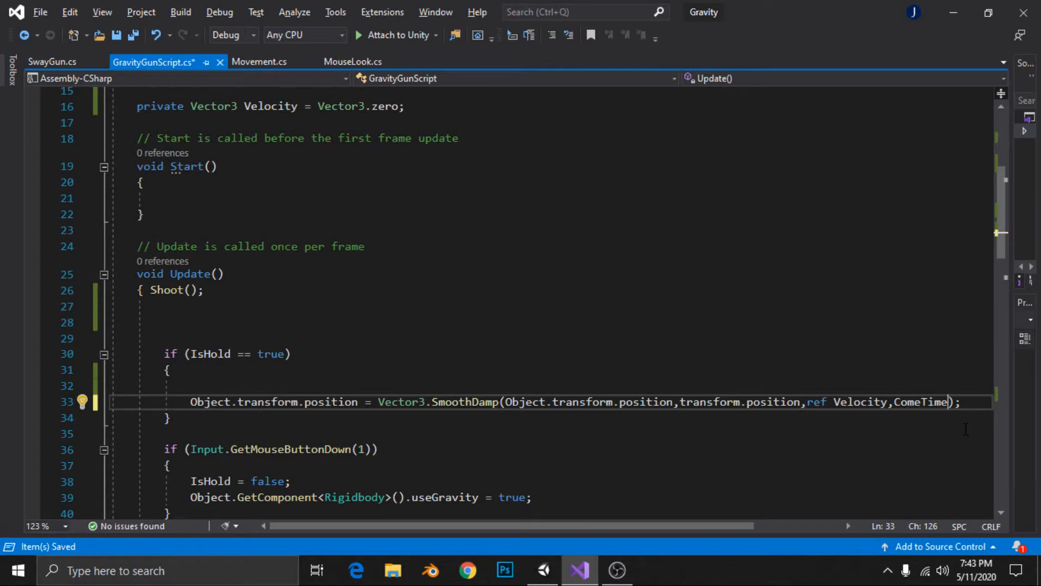
pyautogui.write('*Time.')
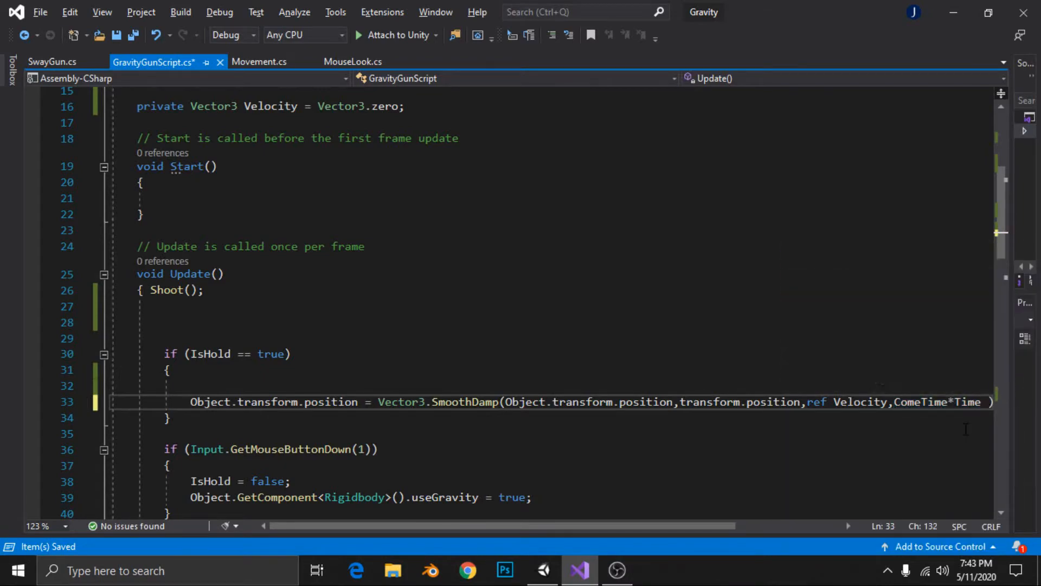
pyautogui.click(543, 569)
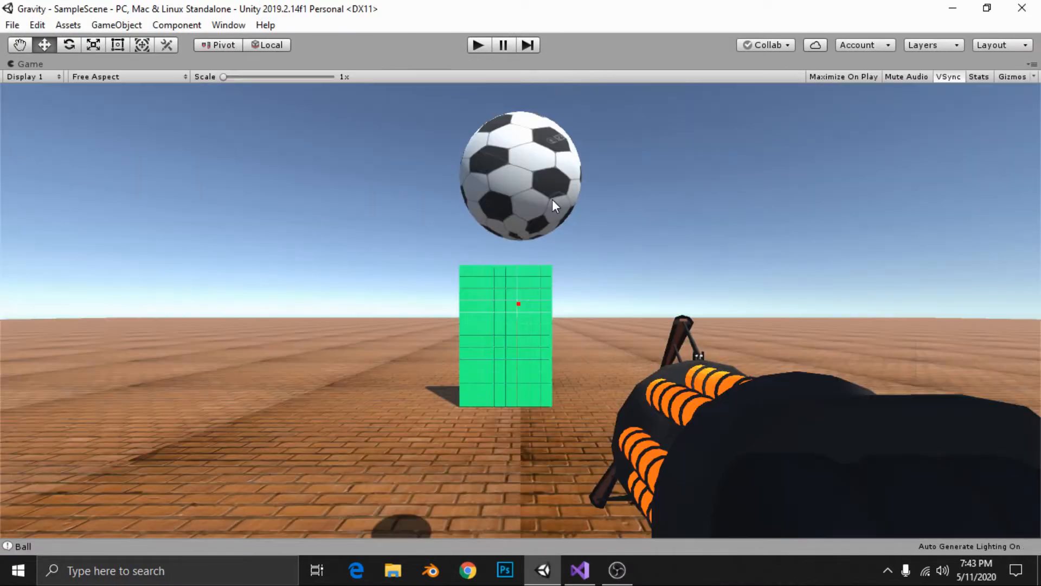
# Step: Play-test the ball pickup in Unity, then return to the gravity gun script
pyautogui.click(477, 45)
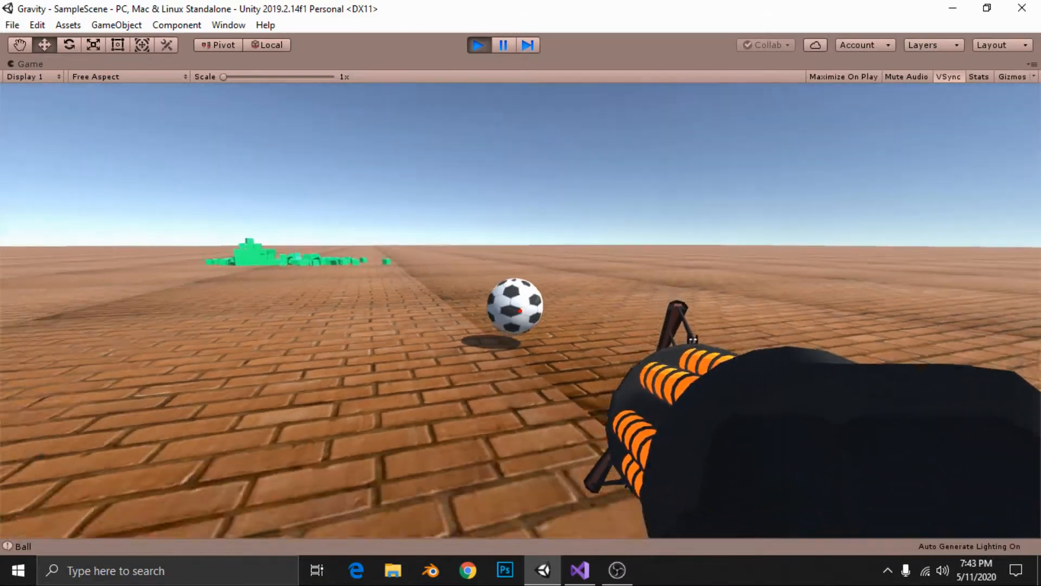
pyautogui.click(578, 571)
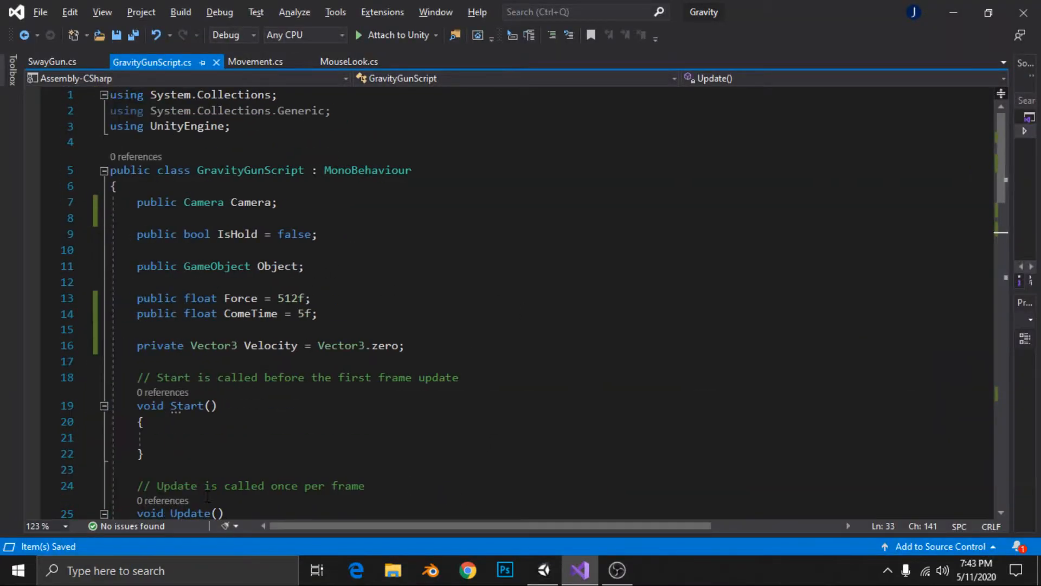
# Step: Make ComeTime a private field, raise its value, and test it in Unity before revising it to 105f
pyautogui.doubleClick(156, 314)
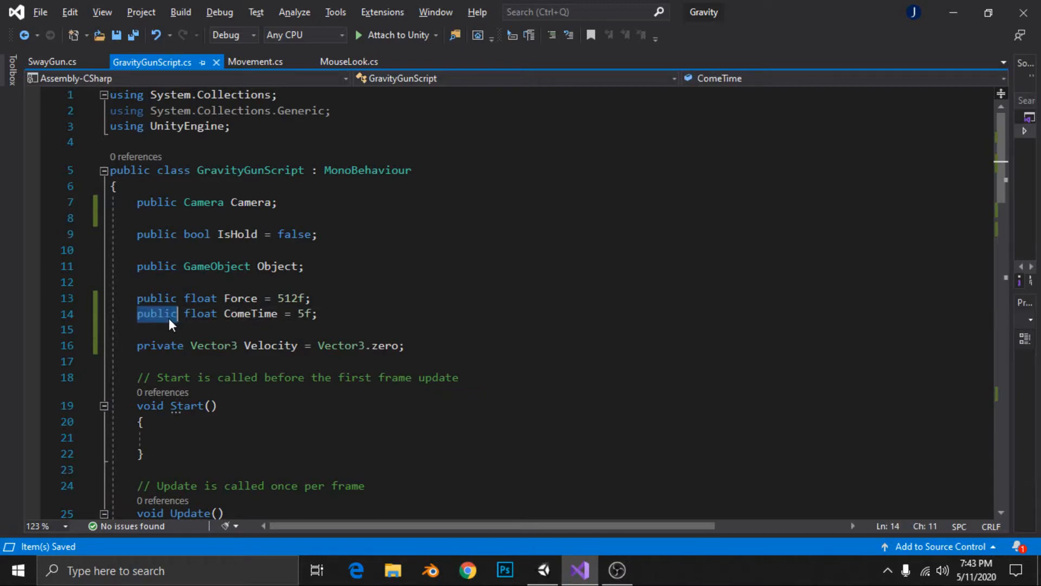
pyautogui.write('private')
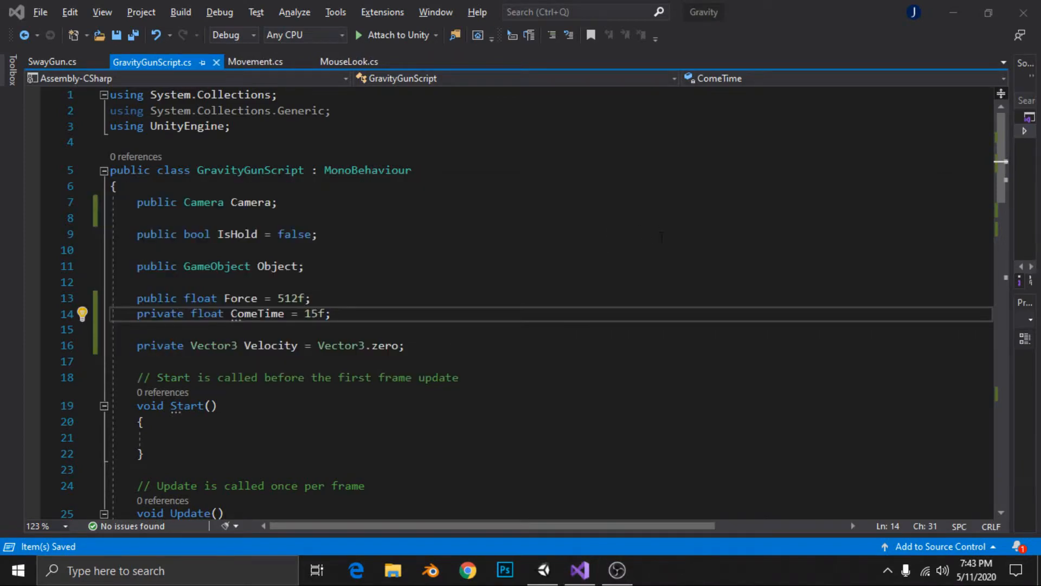
pyautogui.click(544, 570)
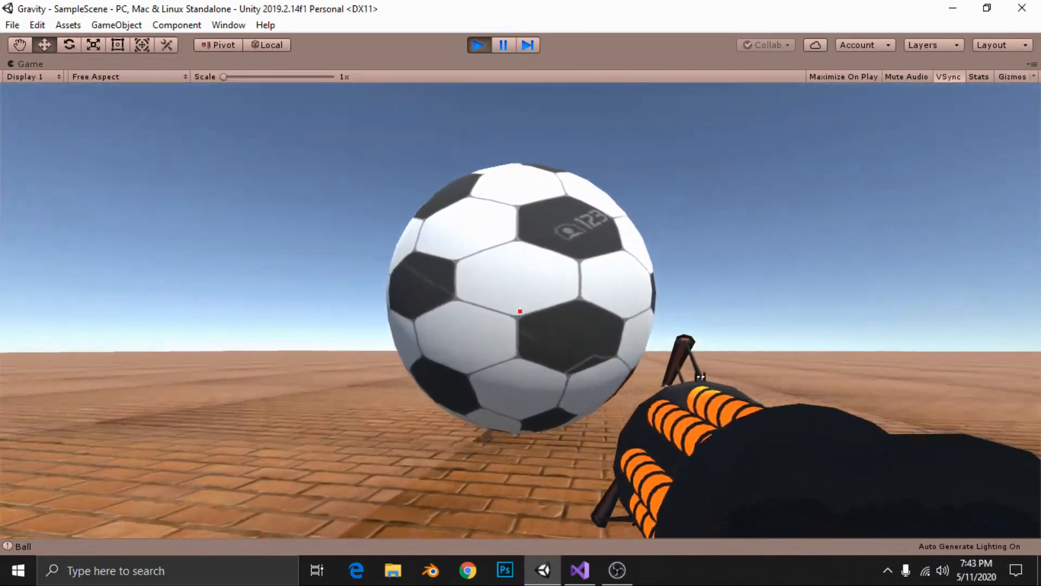
pyautogui.click(579, 570)
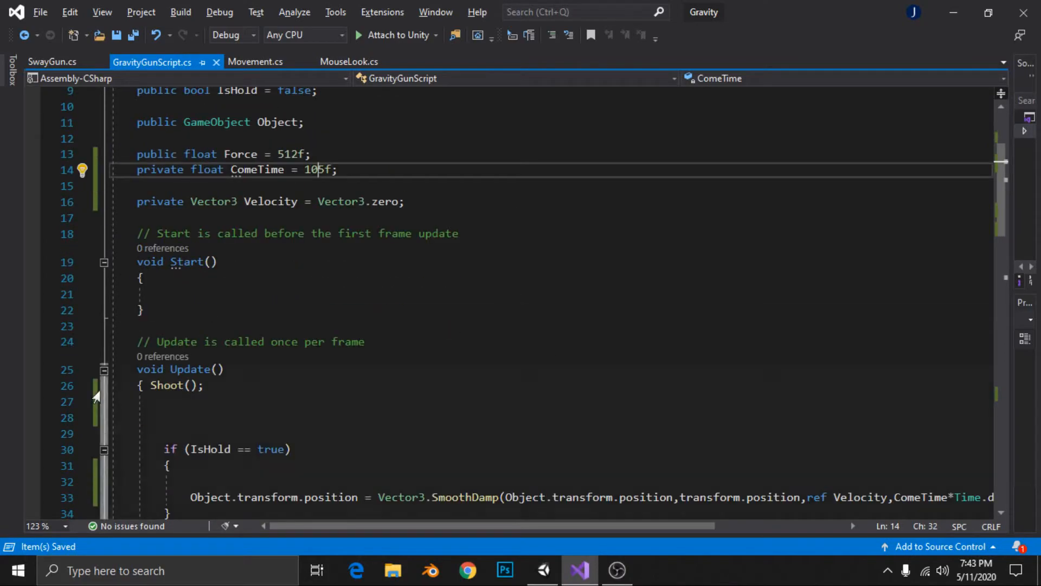
# Step: Play-test with ComeTime at 105f so the gravity gun lifts the football smoothly and holds it
pyautogui.click(542, 569)
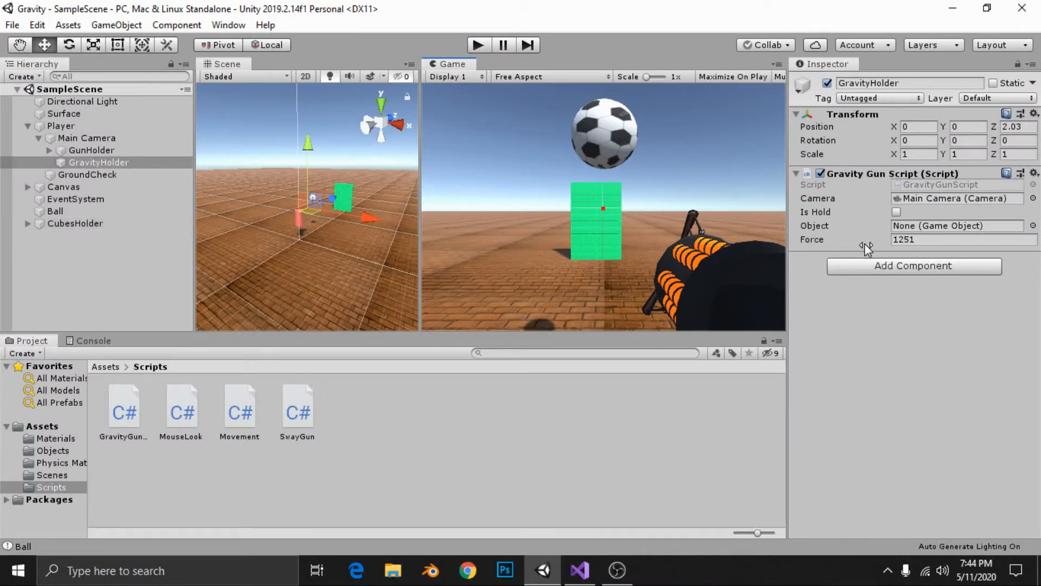
pyautogui.moveTo(605, 242)
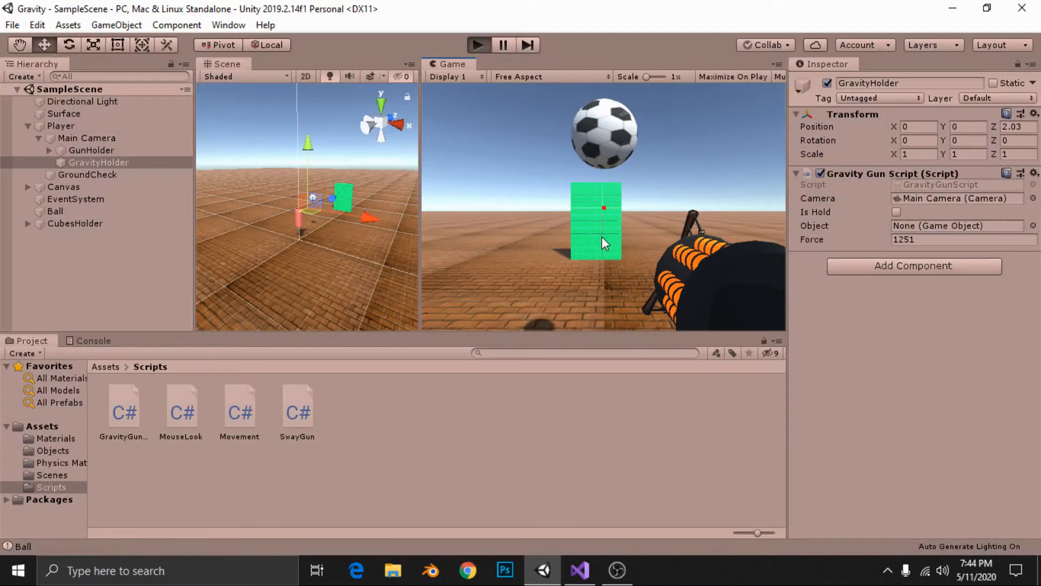
pyautogui.click(478, 45)
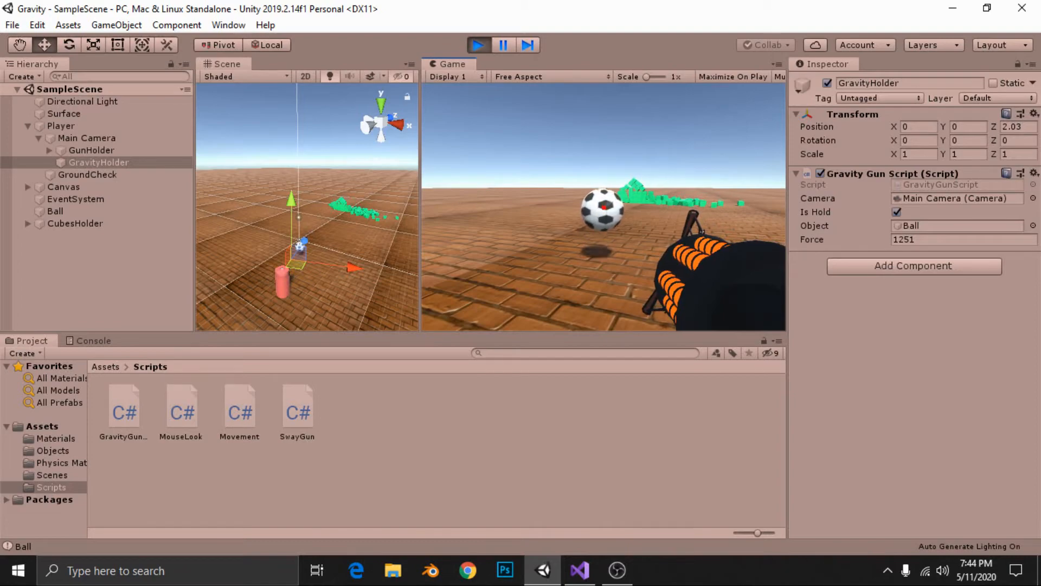
pyautogui.click(578, 569)
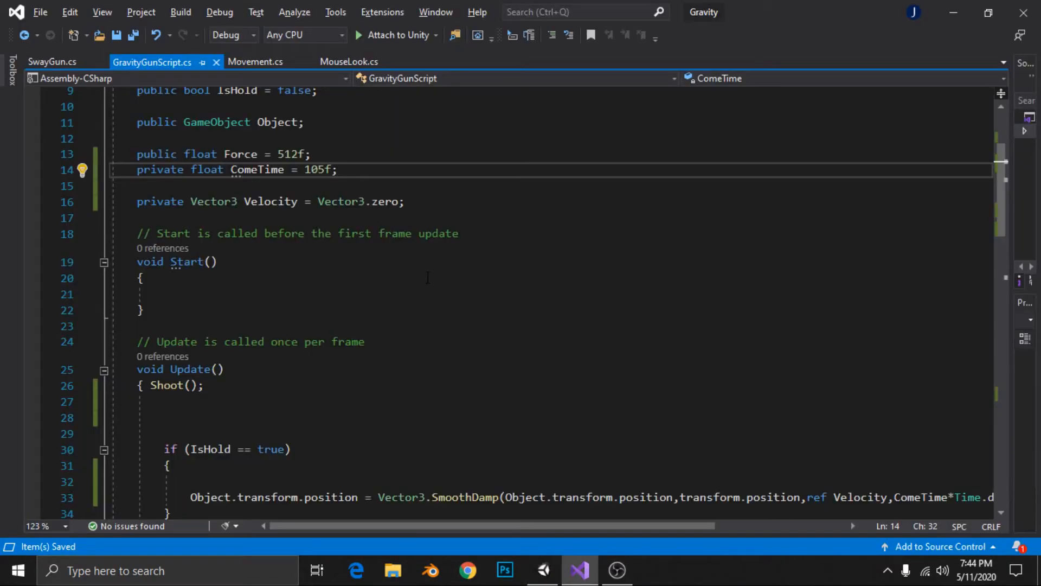
pyautogui.click(542, 570)
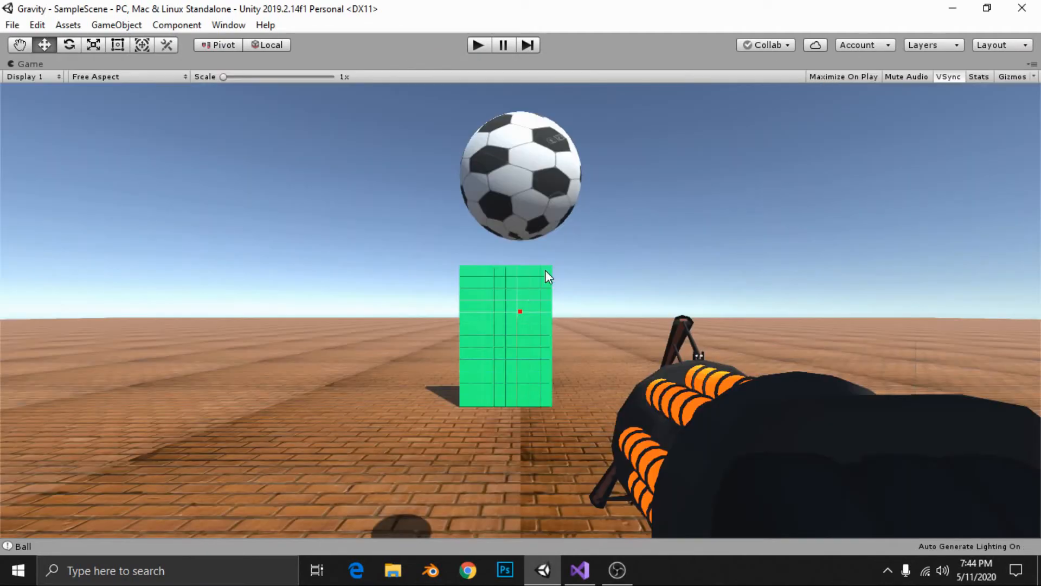
pyautogui.click(477, 44)
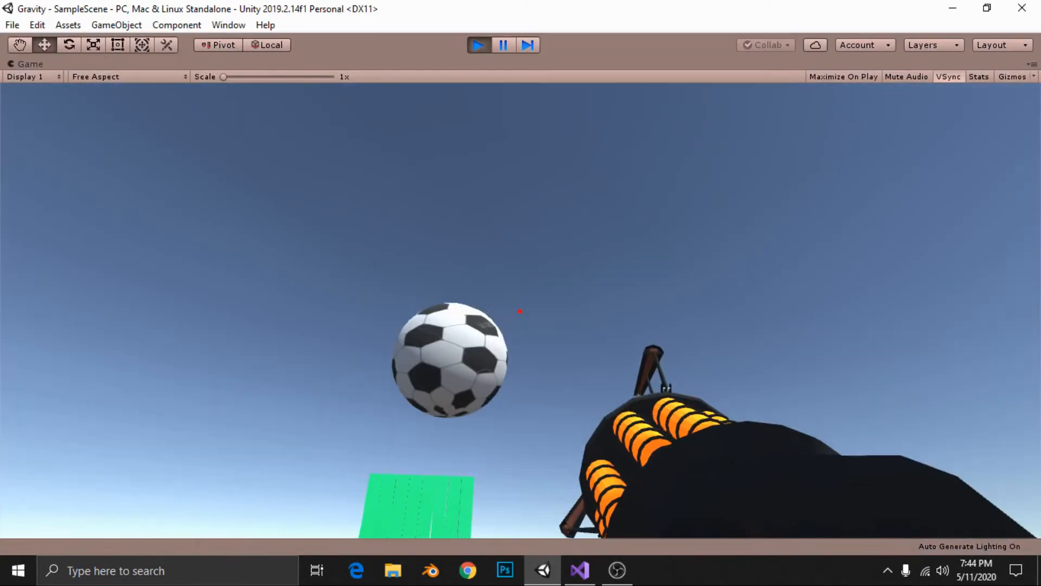